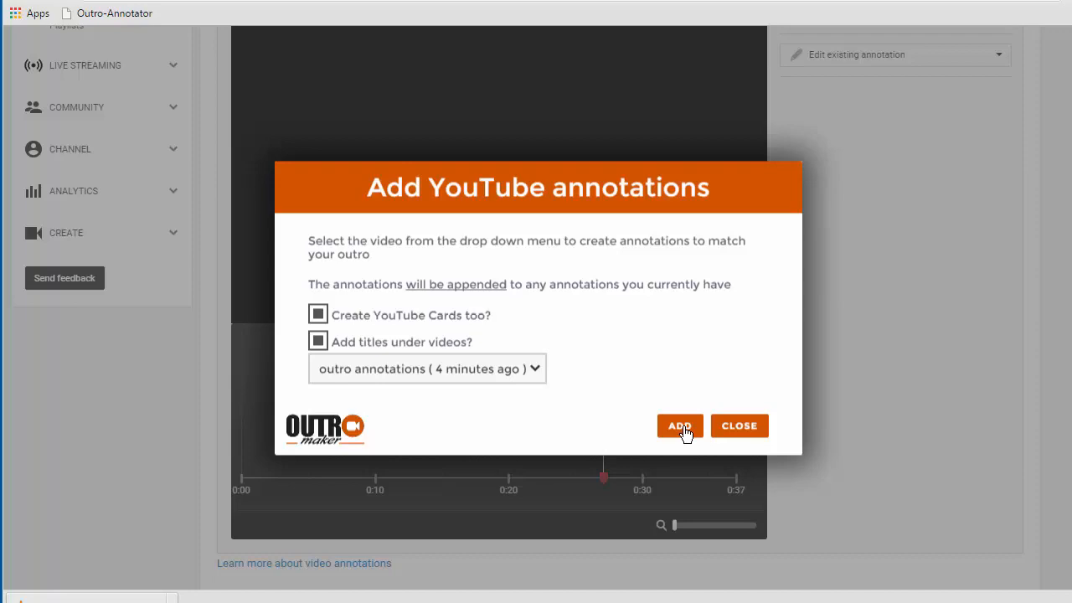
# Step: Add the 'outro annotations' outro with YouTube cards and titles under videos enabled
pyautogui.click(679, 426)
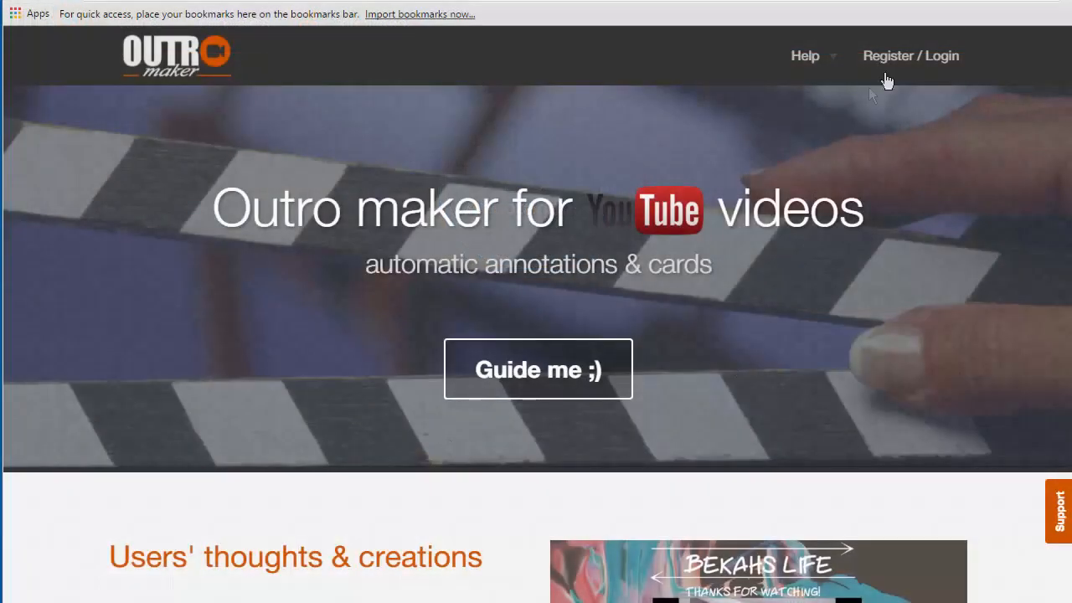
pyautogui.moveTo(903, 62)
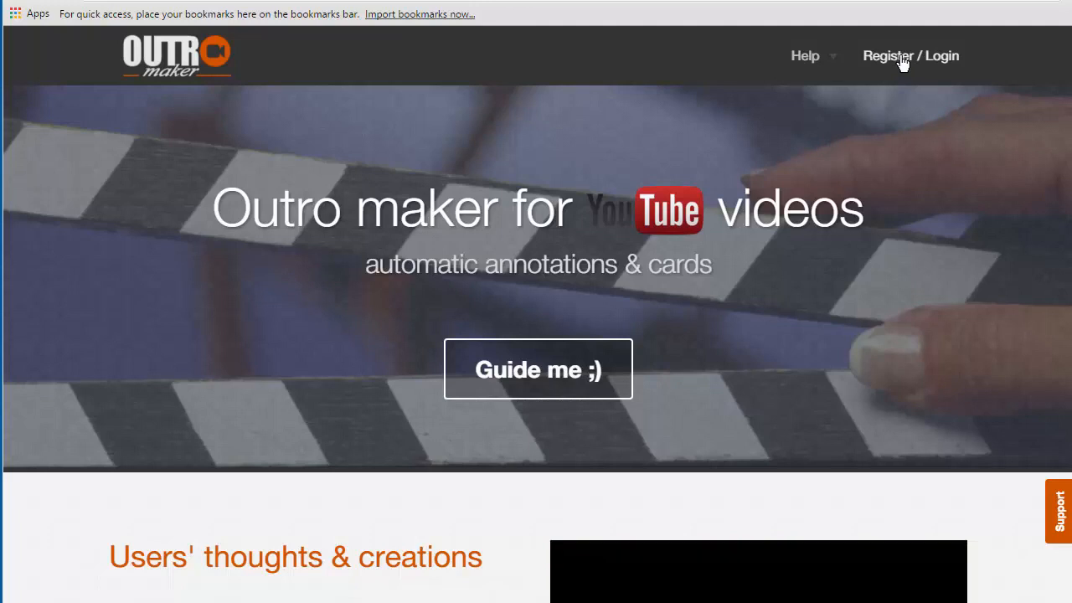
# Step: Log in to OutroMaker, then preview and download 'outro annotations.mp4'
pyautogui.click(910, 55)
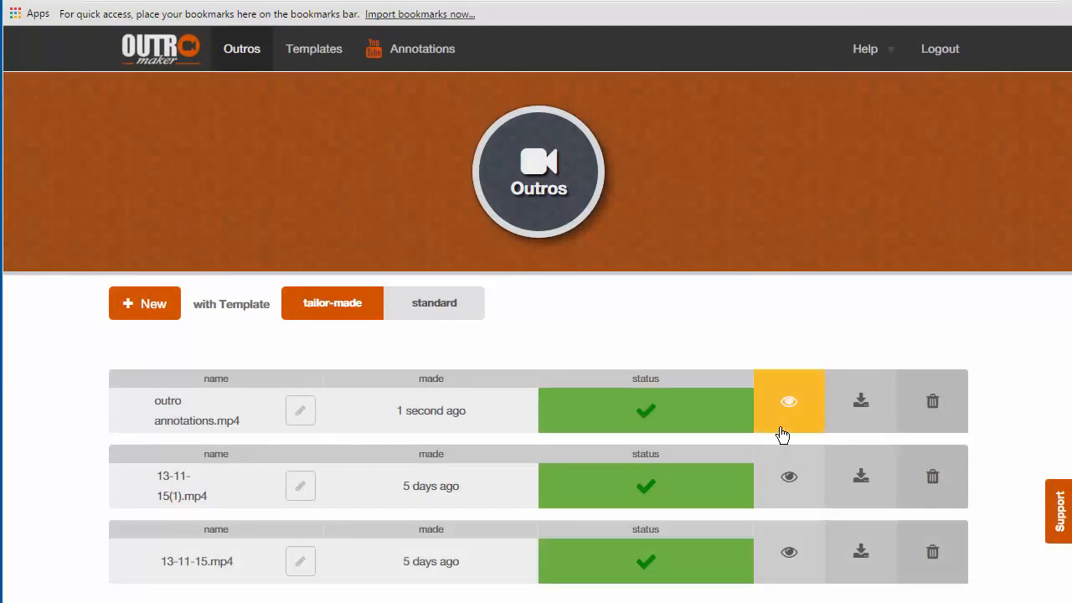
pyautogui.click(860, 400)
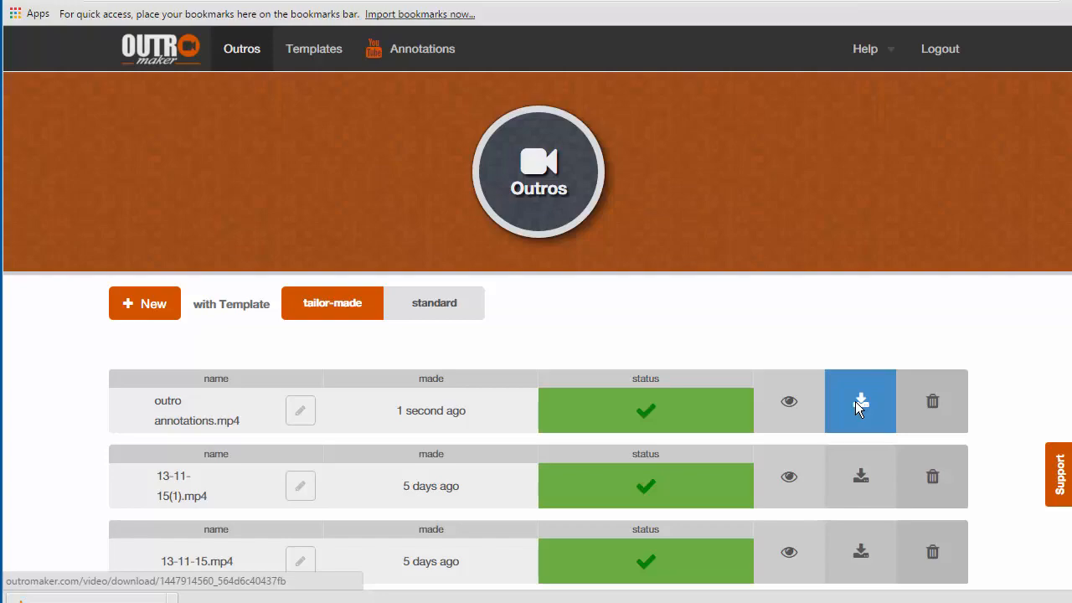
pyautogui.click(860, 401)
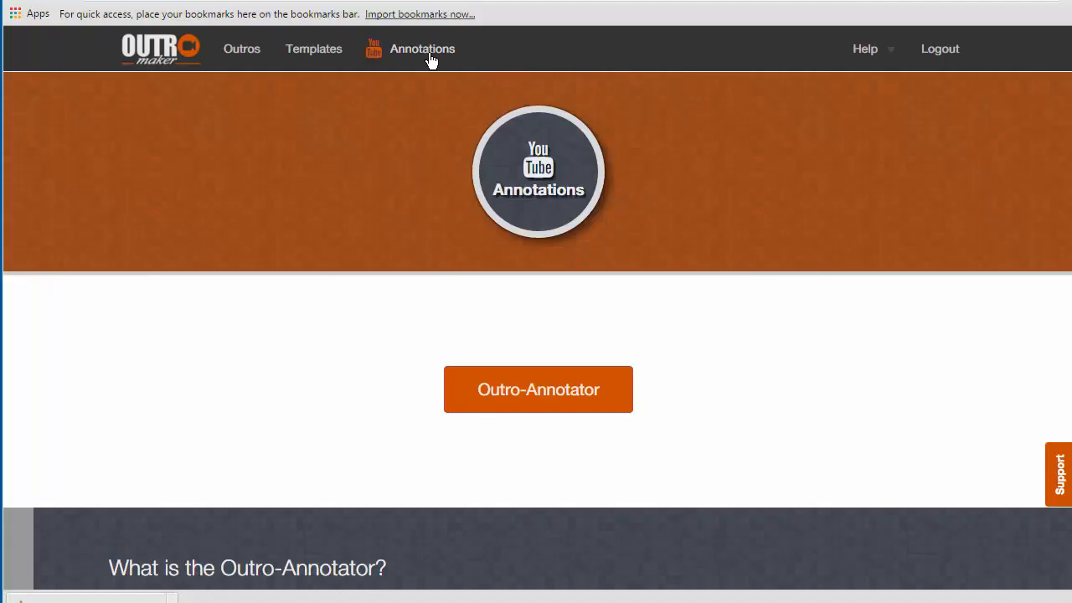
pyautogui.moveTo(422, 48)
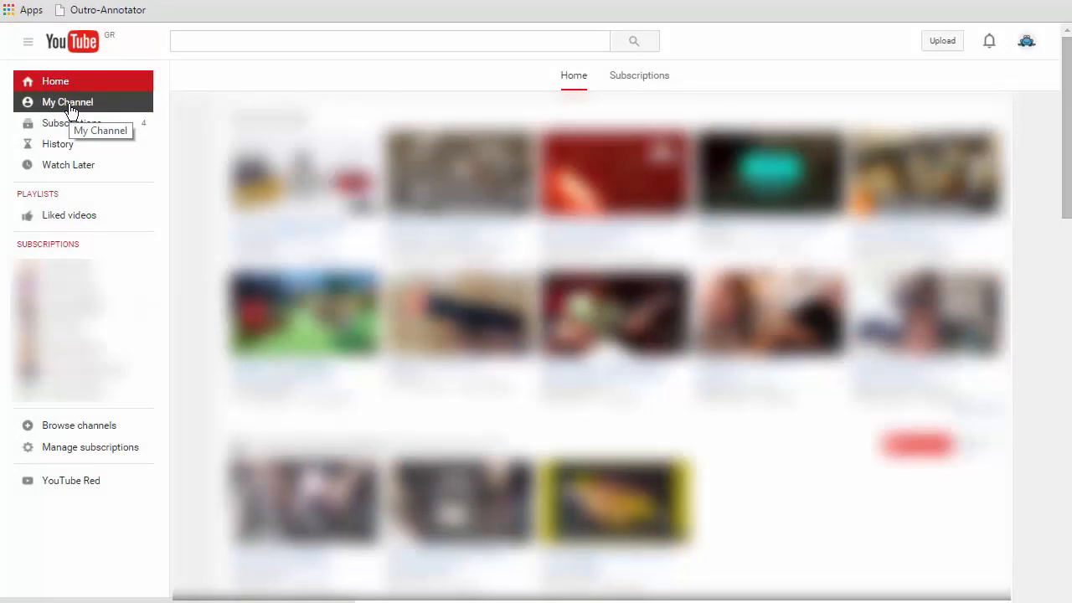
pyautogui.moveTo(69, 109)
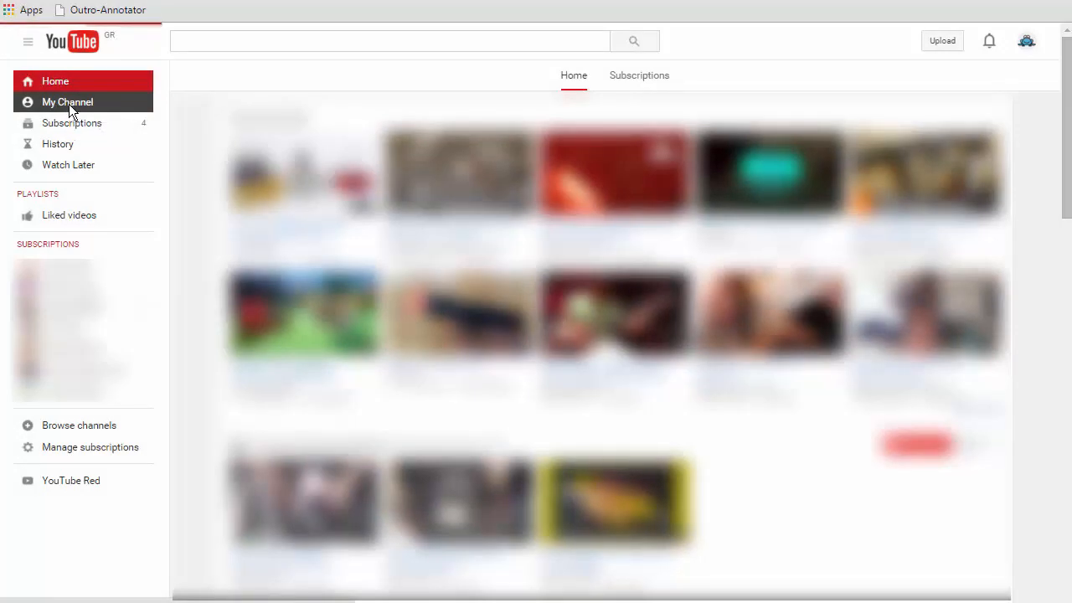
# Step: Open the 'with outro' video from My Channel's Videos tab and launch its annotations editor
pyautogui.click(67, 102)
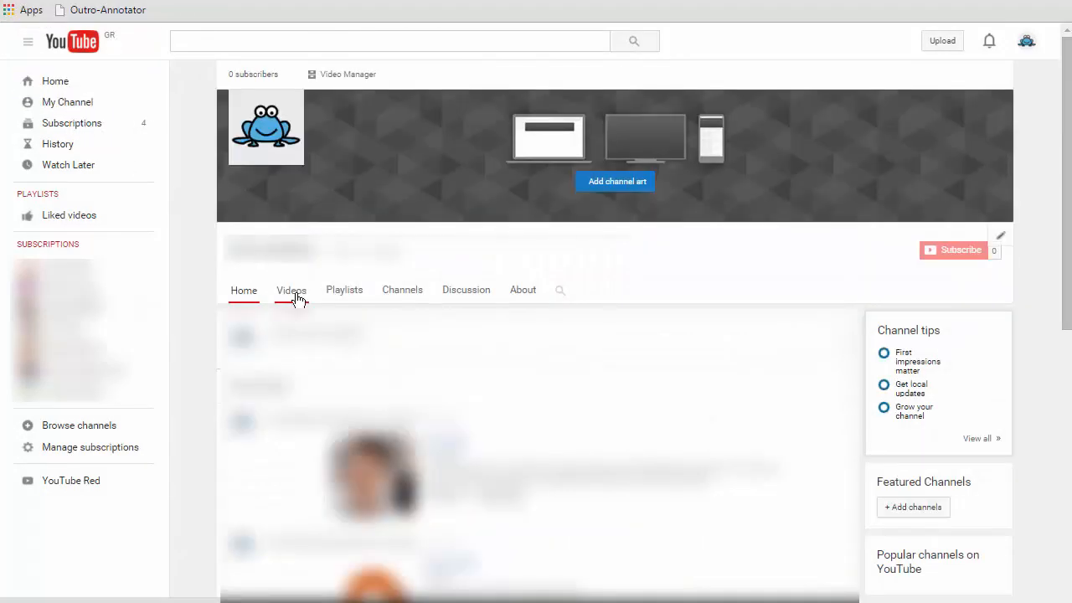
pyautogui.click(290, 290)
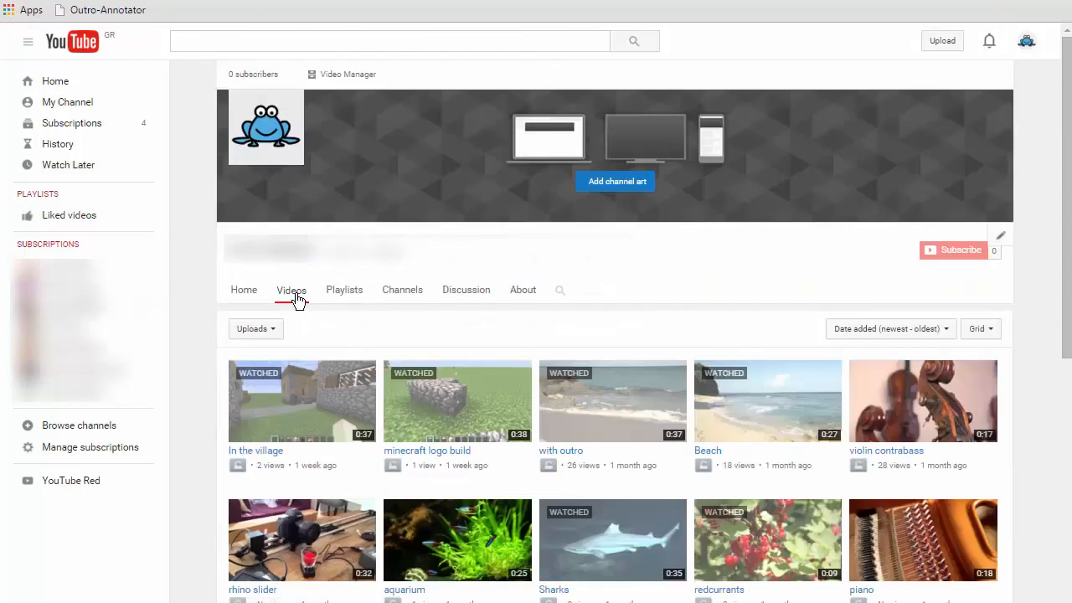
pyautogui.click(612, 401)
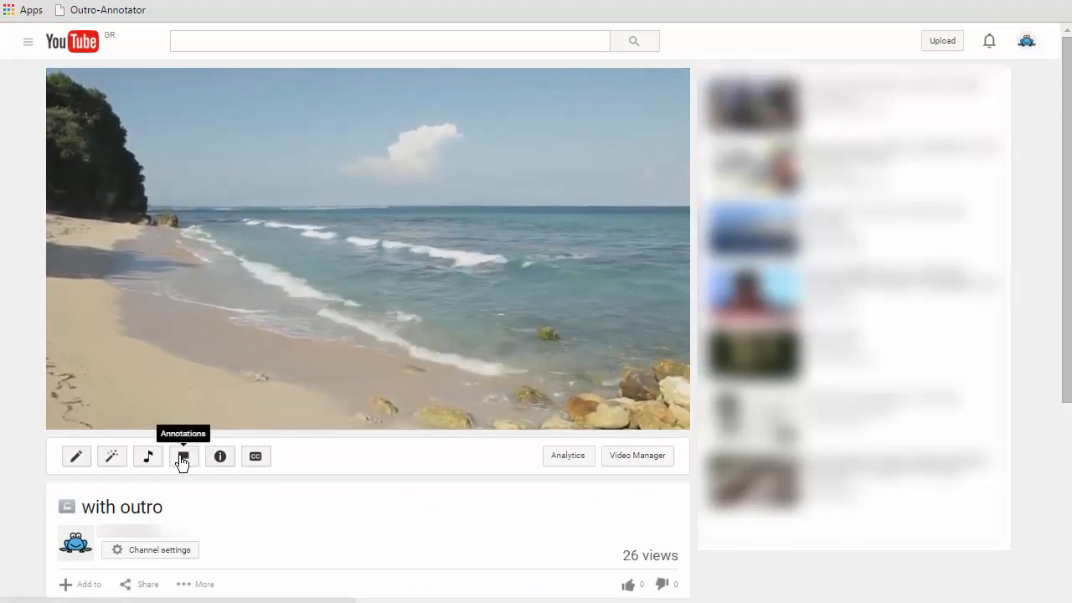
pyautogui.click(182, 455)
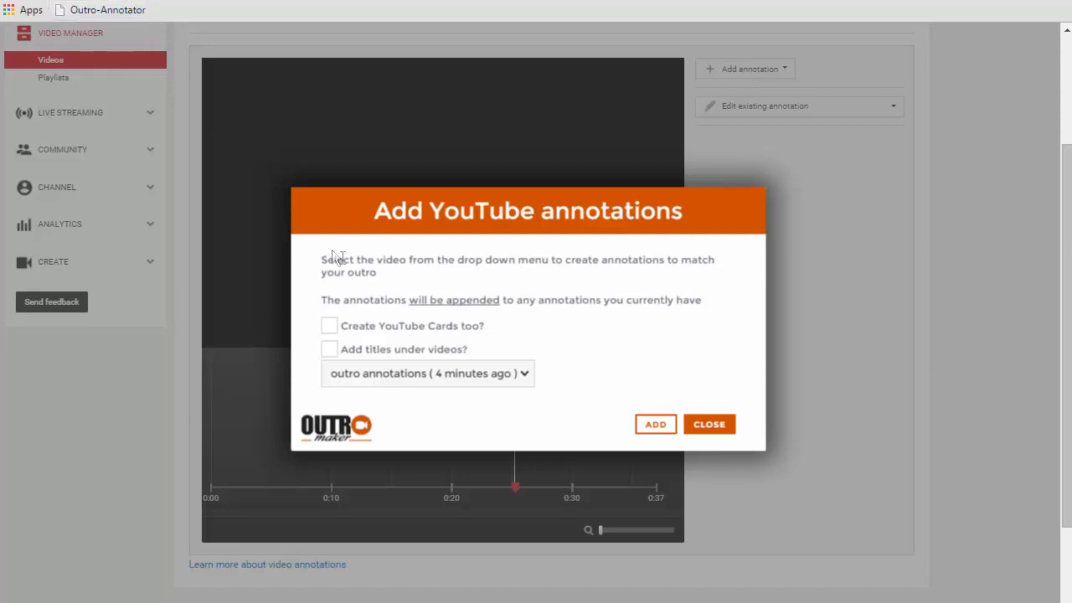
# Step: Select 'outro annotations' in the Outro-Annotator dropdown, confirming the choice a second time
pyautogui.click(427, 373)
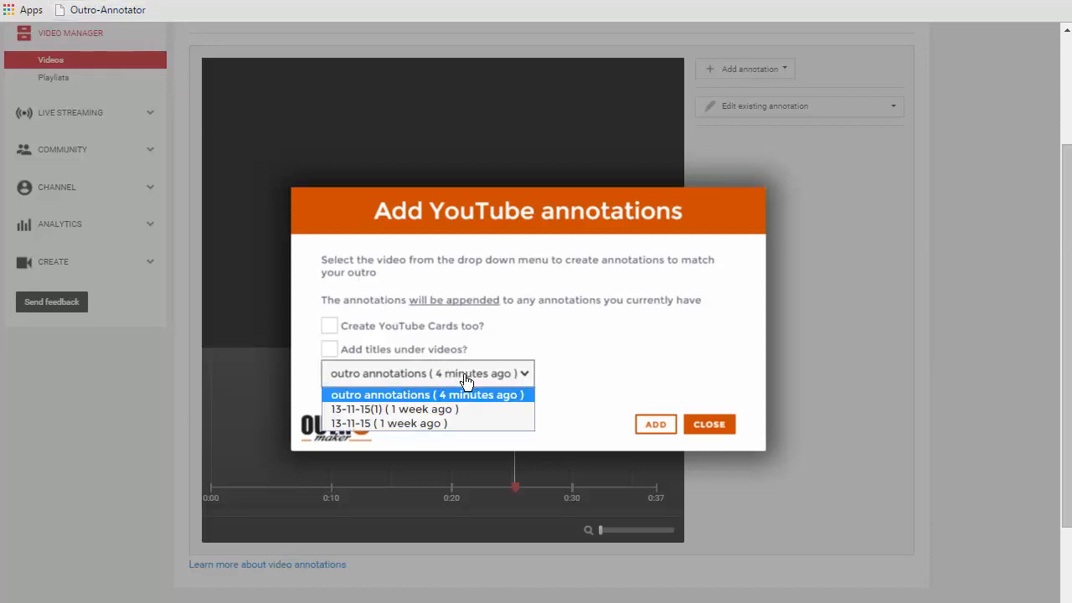
pyautogui.click(427, 394)
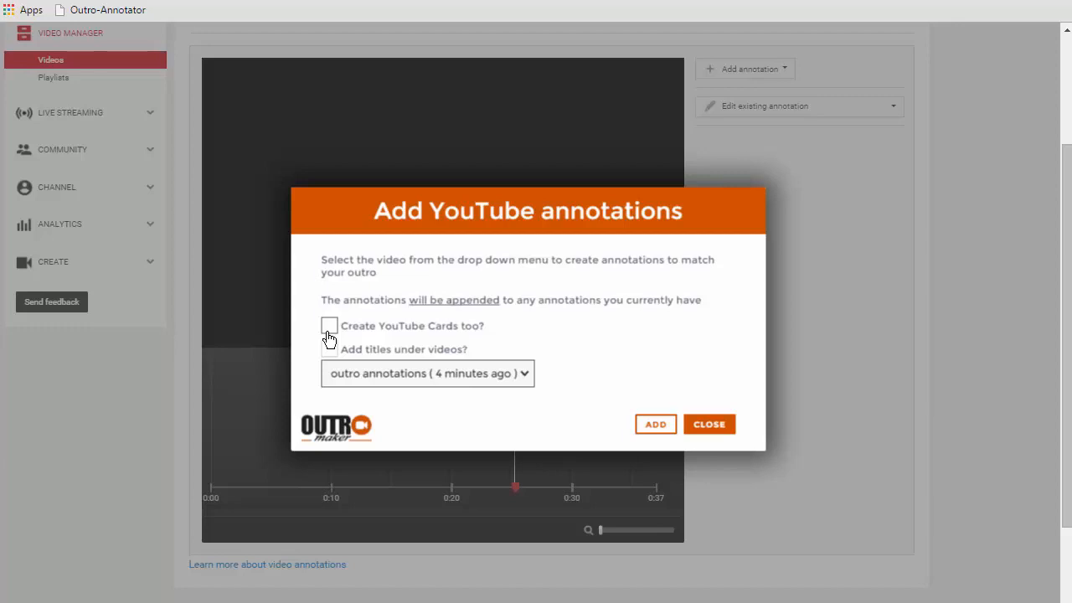
pyautogui.moveTo(347, 381)
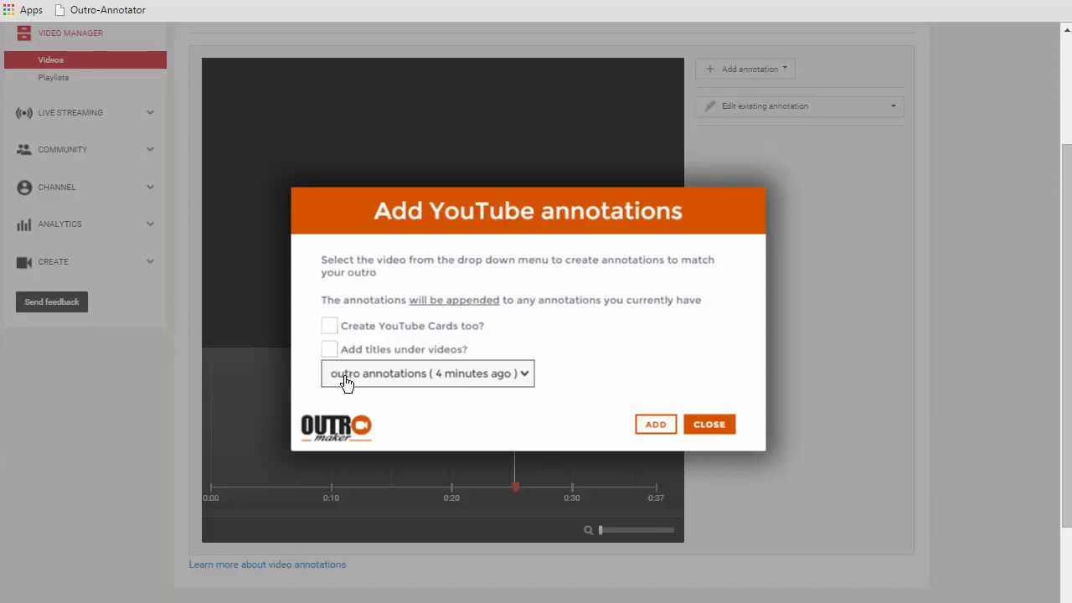
pyautogui.click(427, 372)
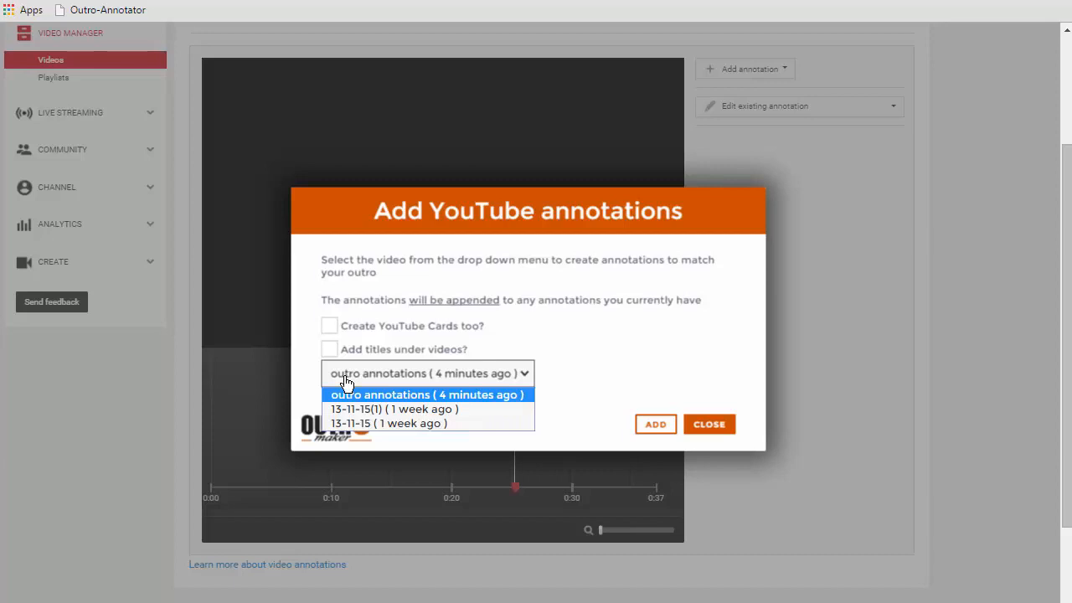
pyautogui.click(427, 394)
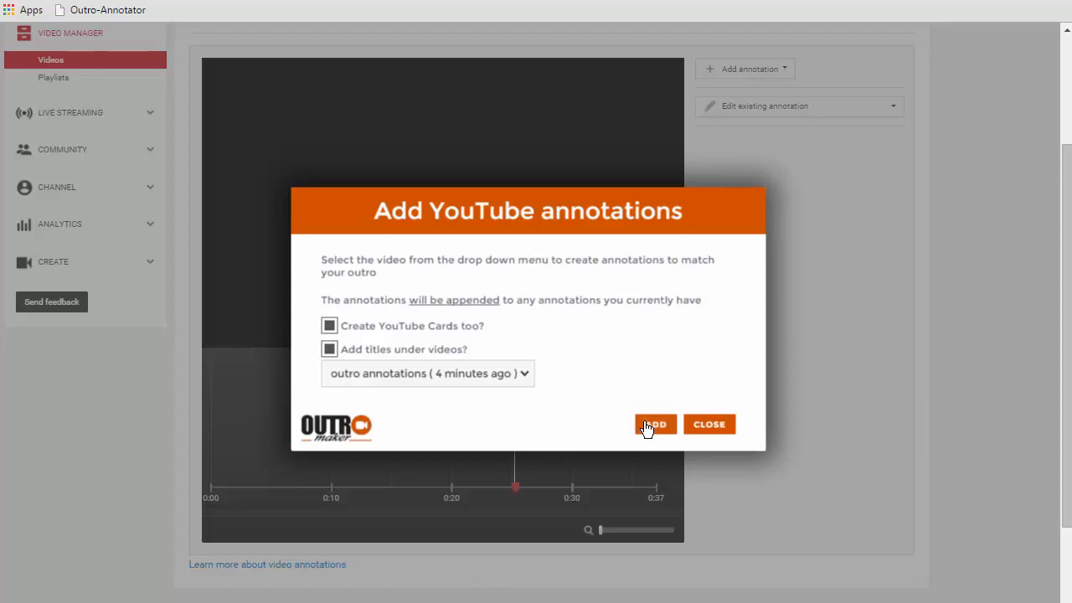
# Step: Add the outro's annotations and cards to the video, then finish with DONE
pyautogui.click(655, 424)
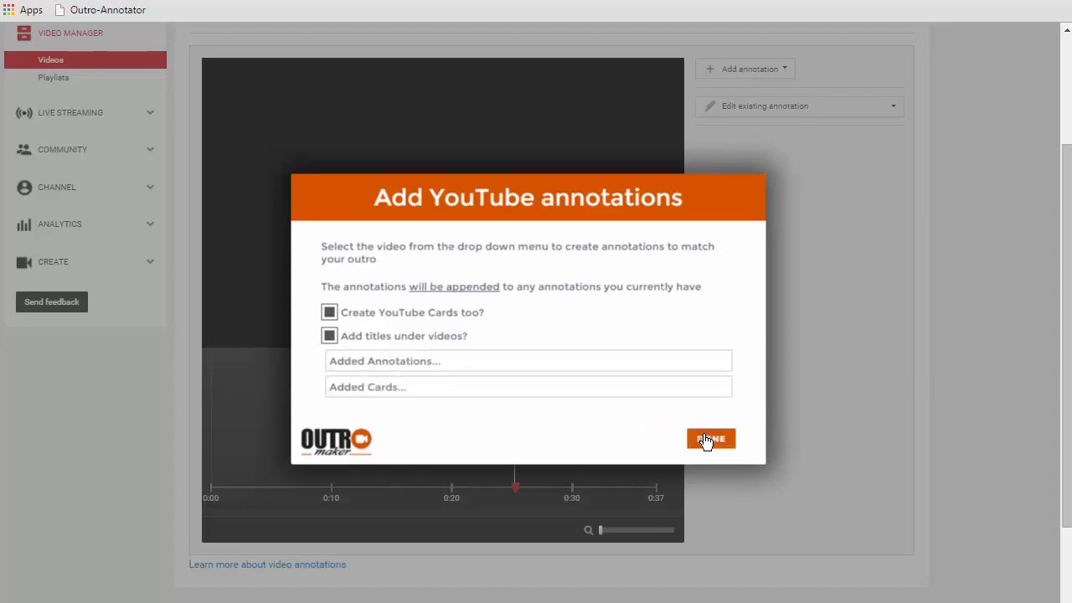
pyautogui.click(710, 439)
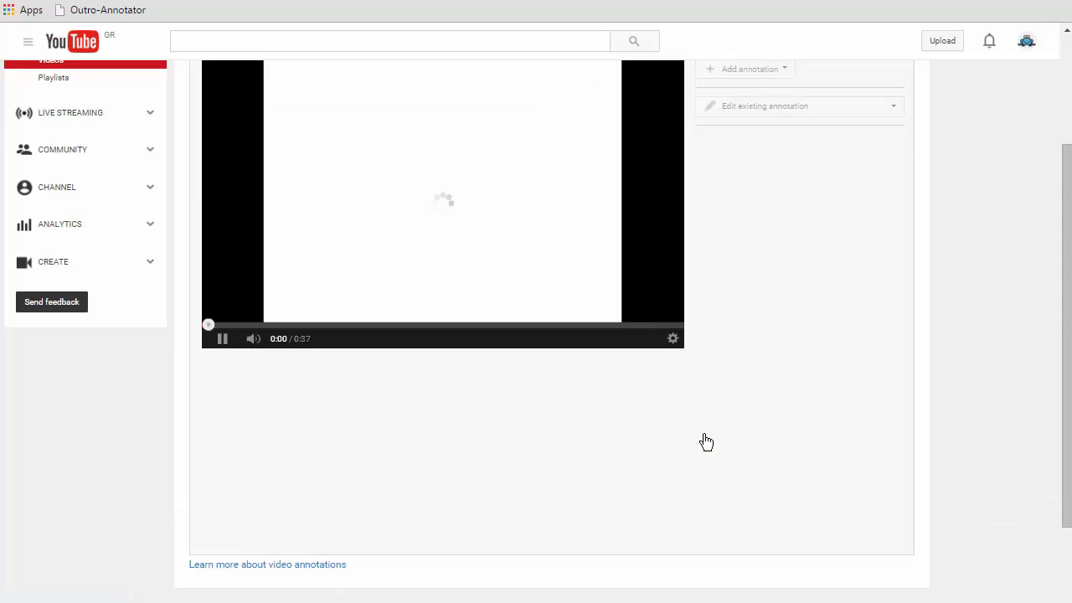